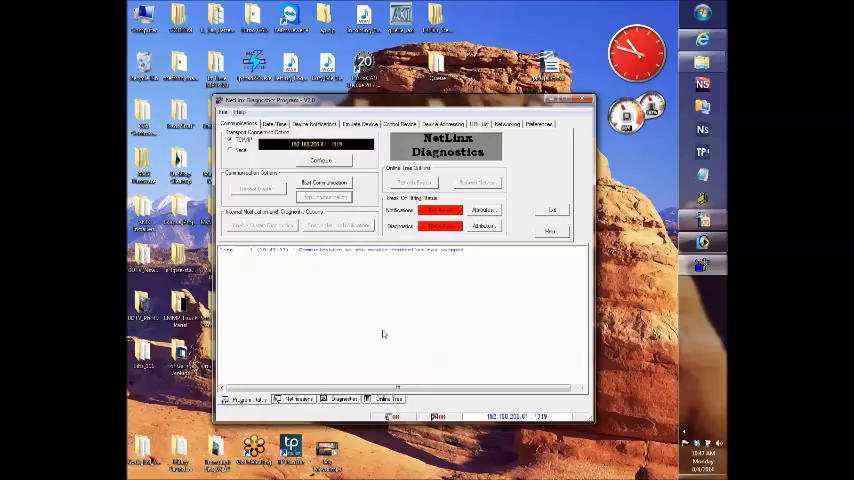
pyautogui.moveTo(382, 334)
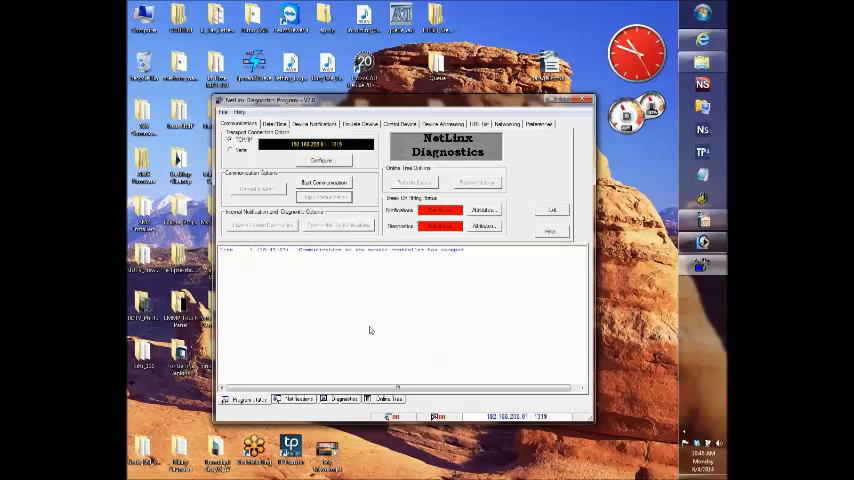
pyautogui.moveTo(376, 318)
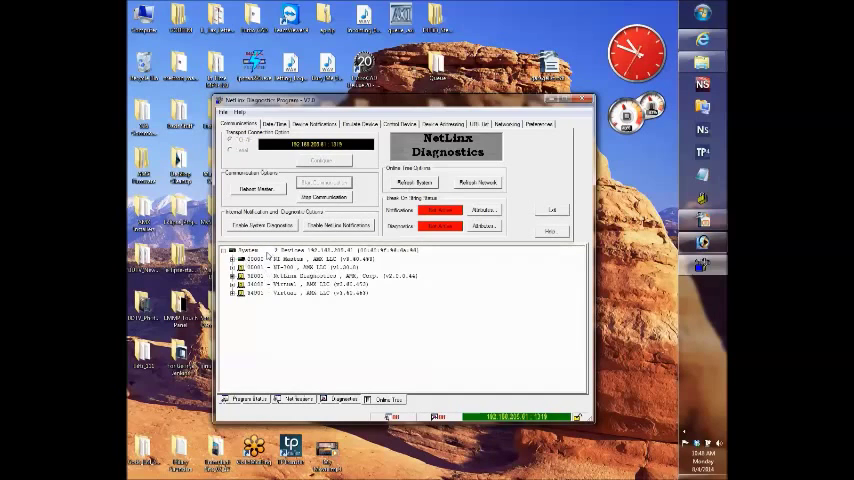
pyautogui.moveTo(350, 362)
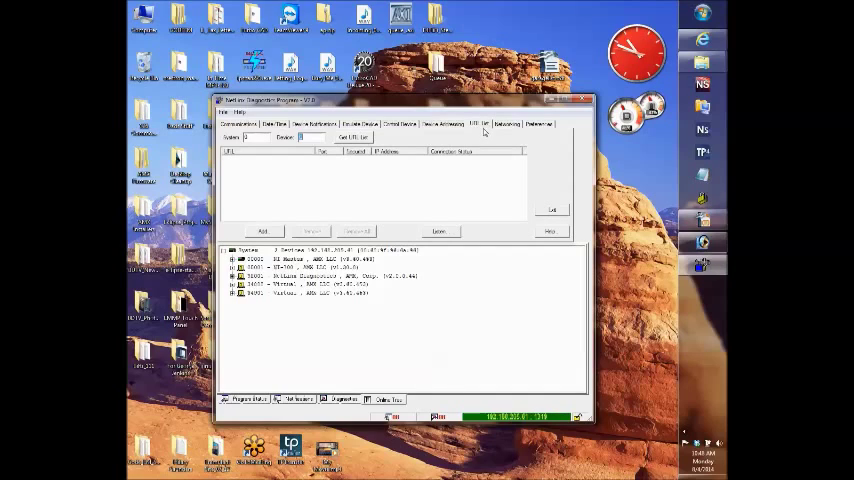
pyautogui.moveTo(408, 188)
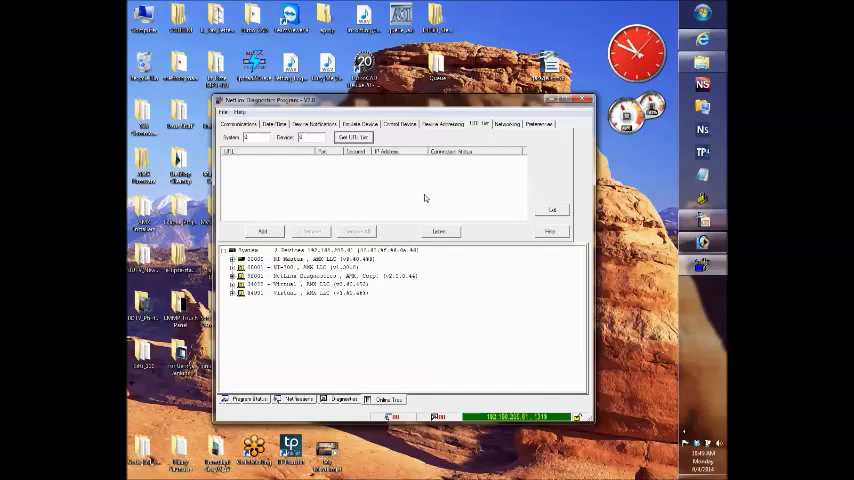
pyautogui.moveTo(444, 204)
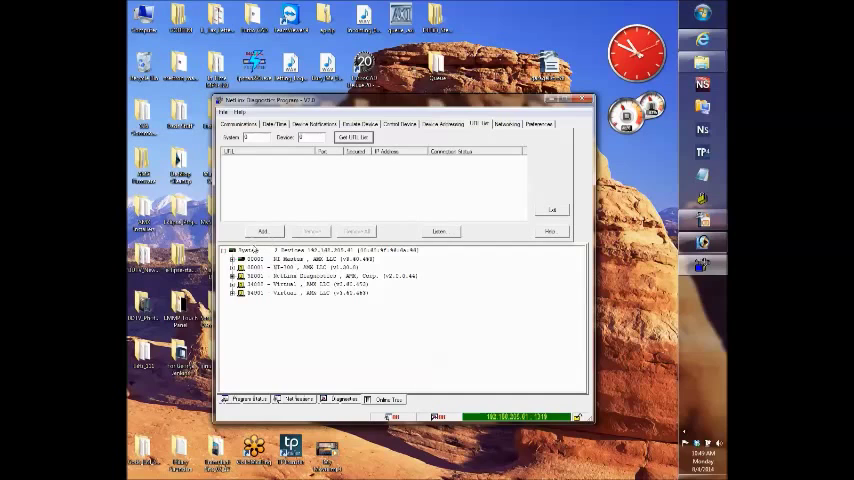
# Step: Add master 1's IP address and port as a new URL list entry and confirm it
pyautogui.click(262, 232)
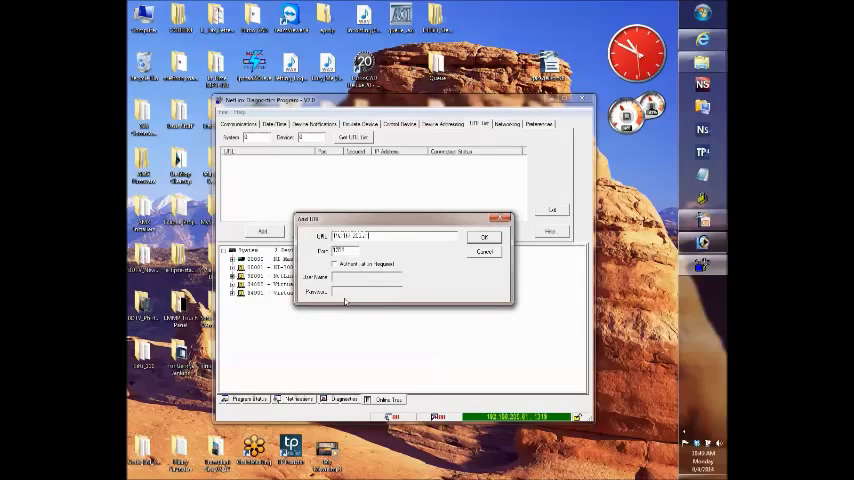
pyautogui.click(332, 264)
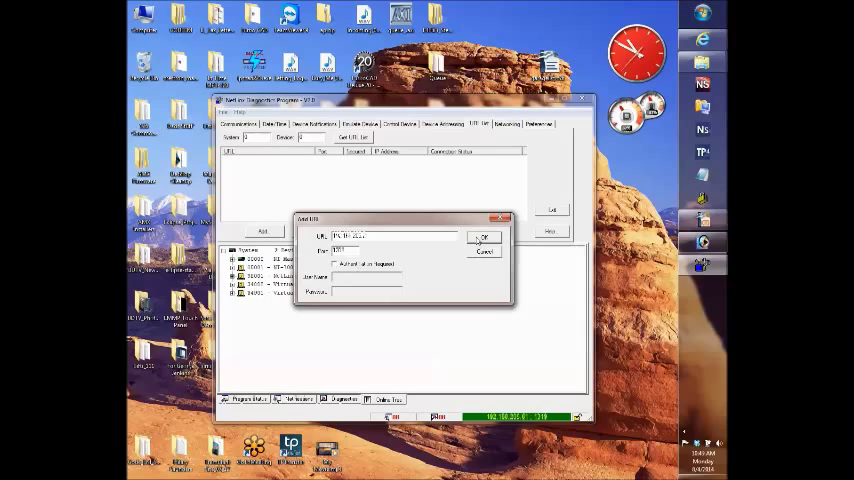
pyautogui.click(484, 236)
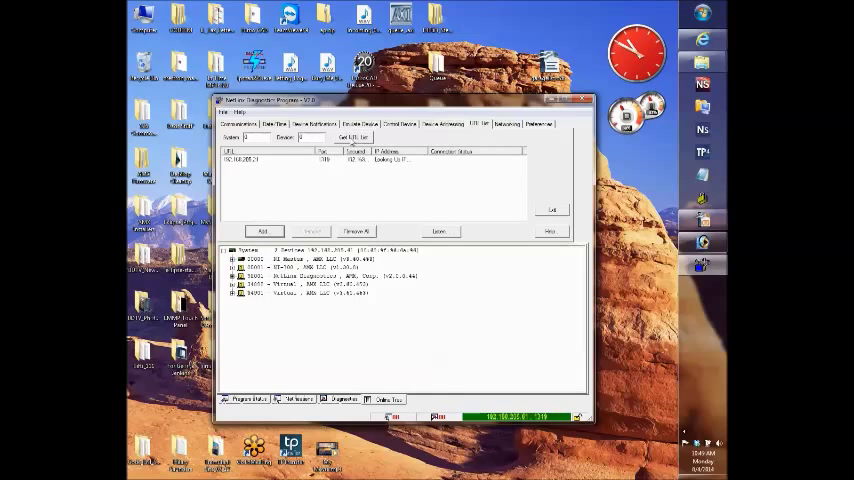
pyautogui.click(280, 158)
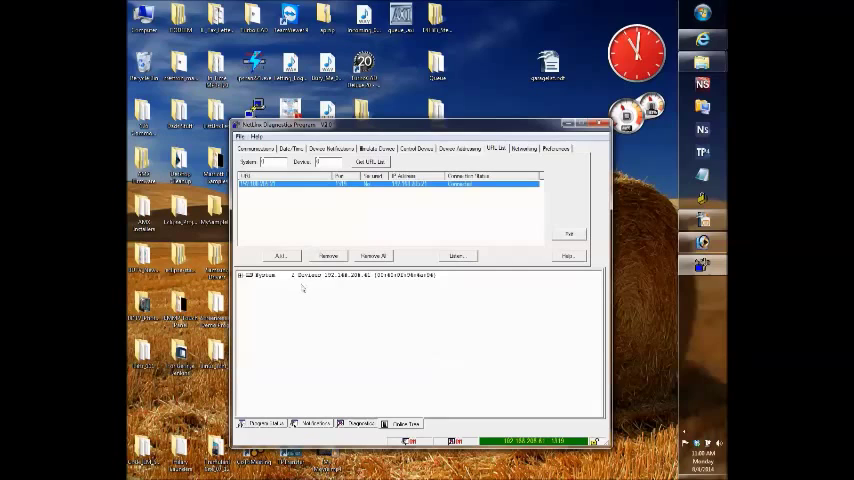
# Step: Refresh the Online Tree so the linked master and its attached devices are listed
pyautogui.click(240, 276)
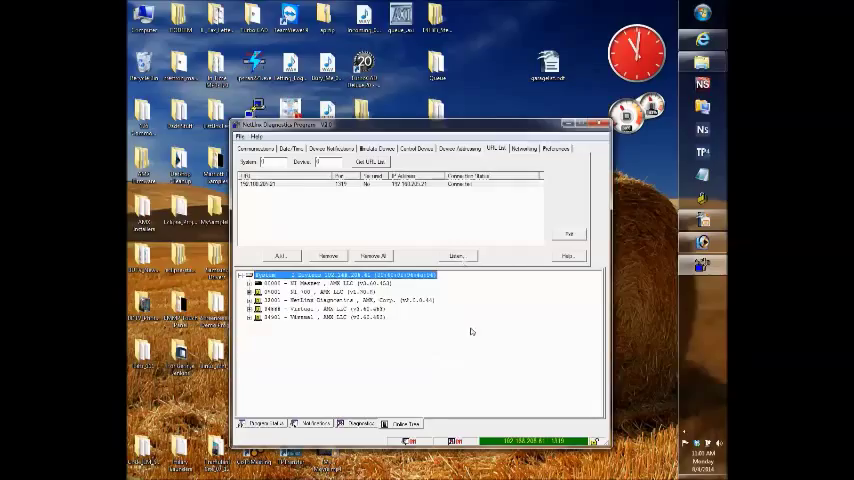
pyautogui.moveTo(468, 368)
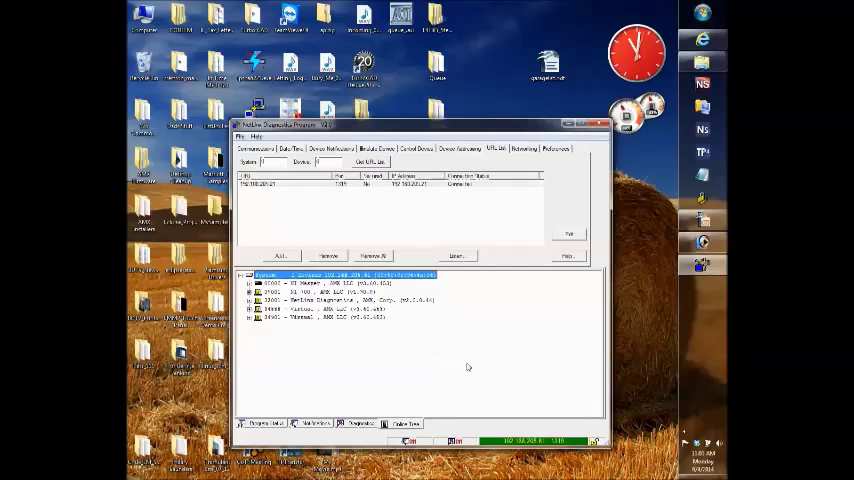
pyautogui.moveTo(460, 372)
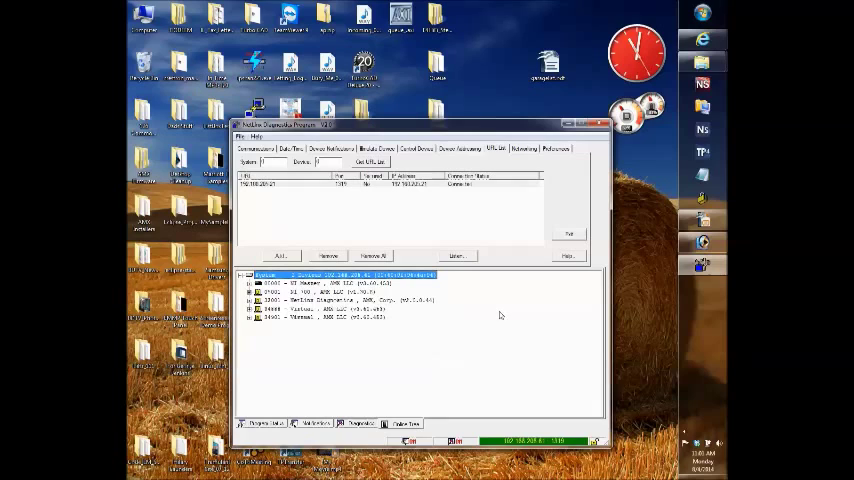
pyautogui.moveTo(498, 326)
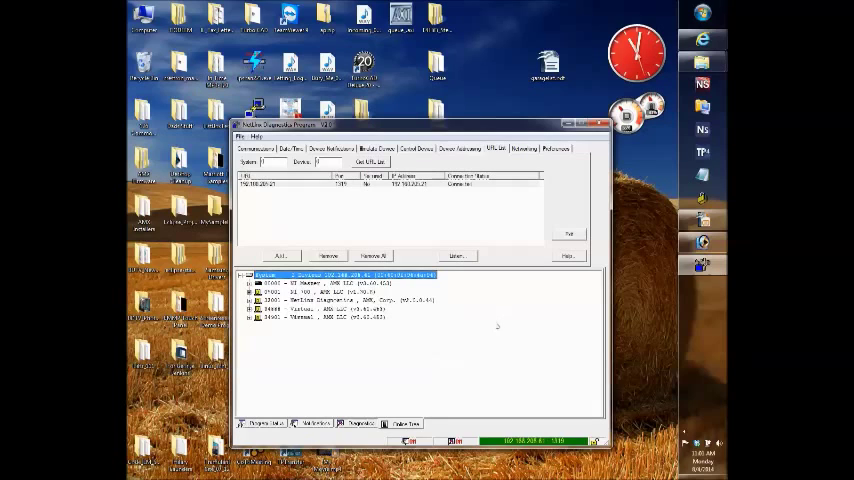
pyautogui.click(702, 40)
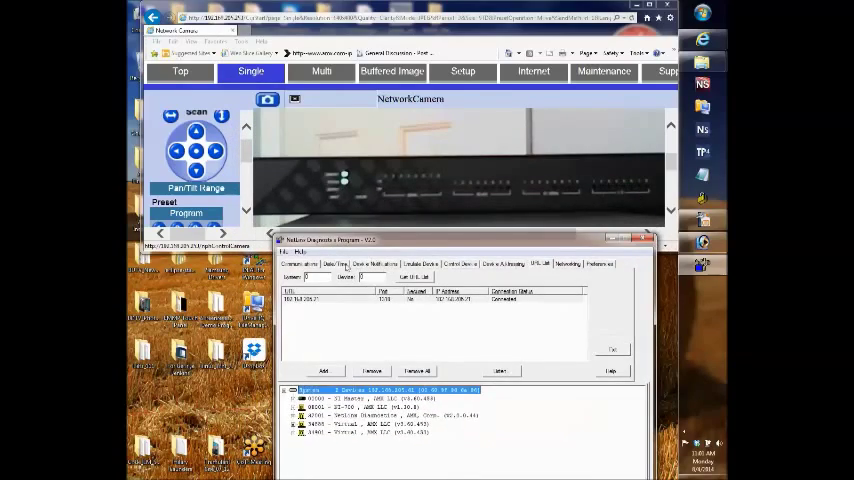
# Step: Show the Control a Device page for the remote NX3200 beside its live camera view
pyautogui.click(460, 264)
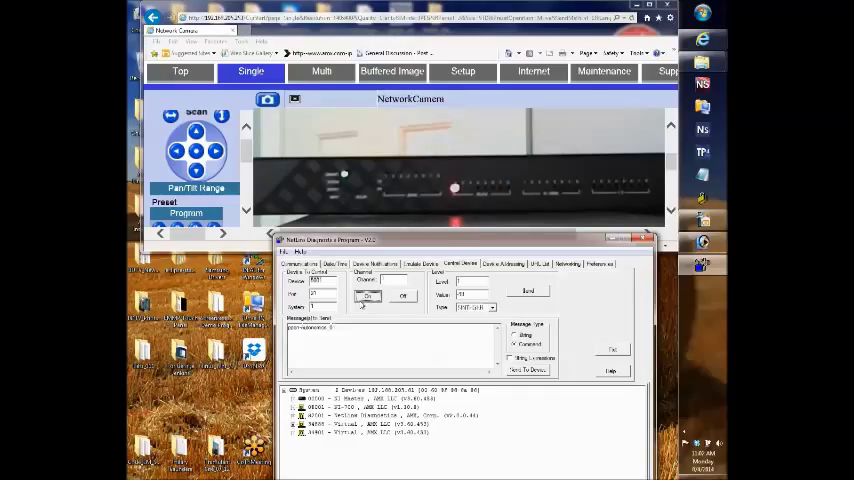
# Step: Switch the NX3200 relay channel on, then toggle it again while watching the camera view
pyautogui.click(402, 296)
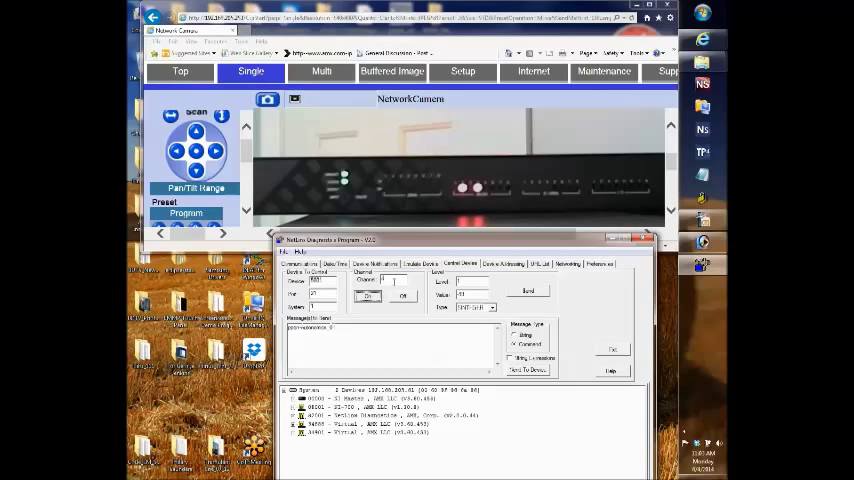
pyautogui.click(404, 296)
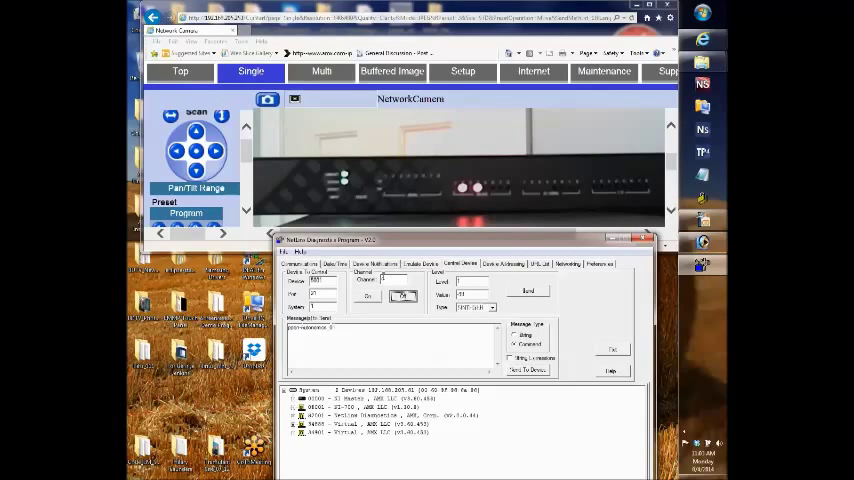